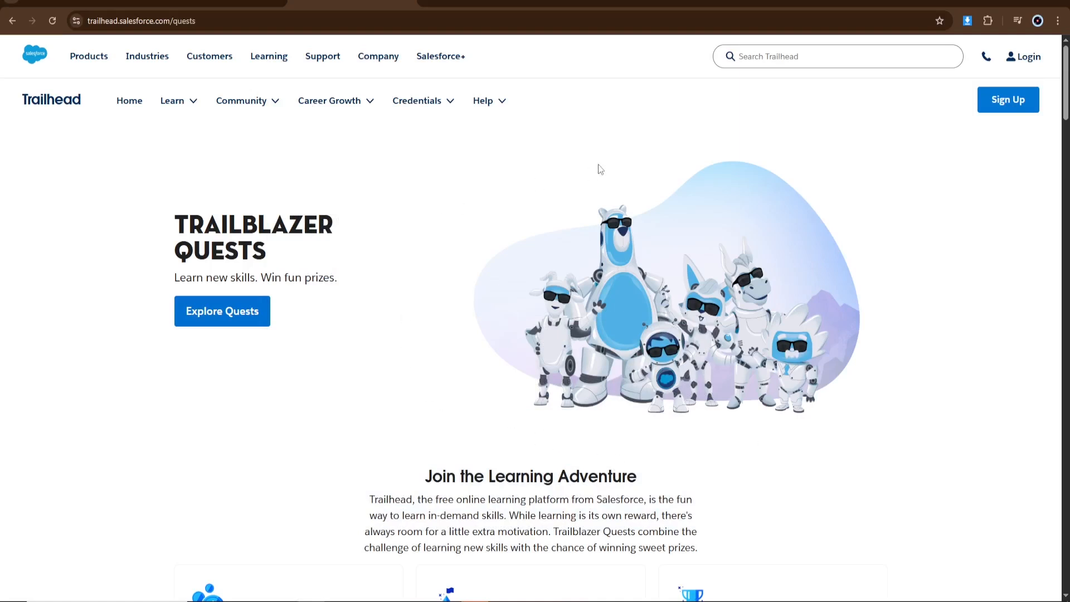
mouse_move(452, 168)
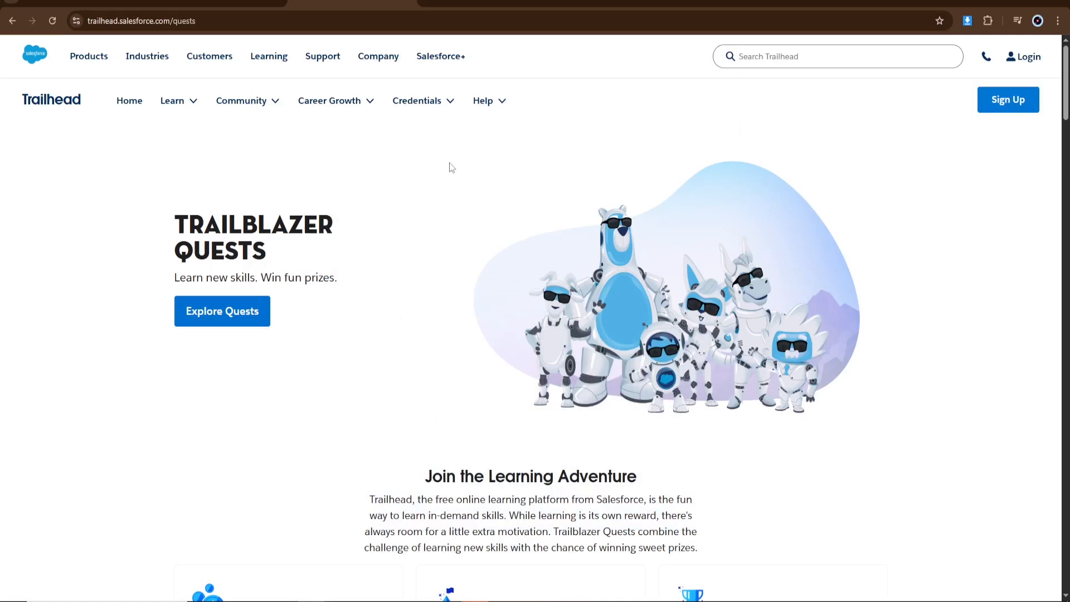
mouse_move(475, 148)
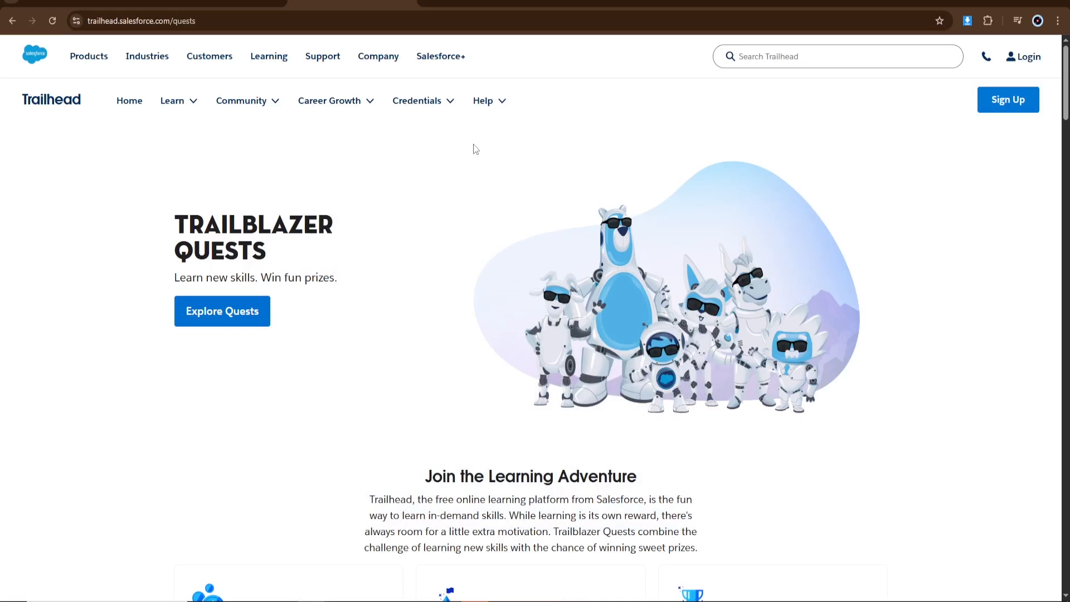
mouse_move(837, 419)
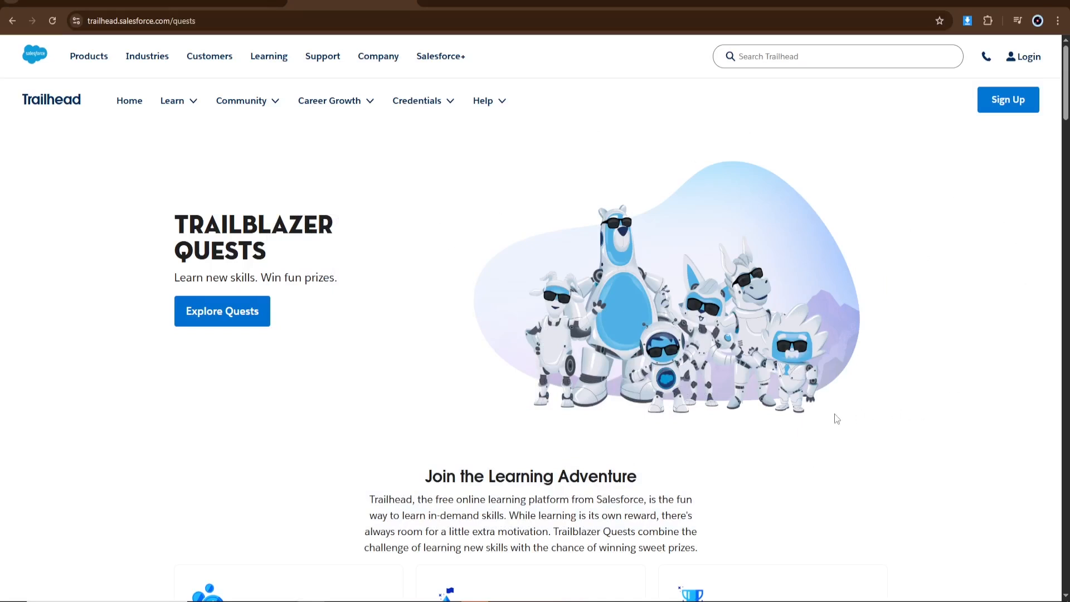
mouse_move(437, 360)
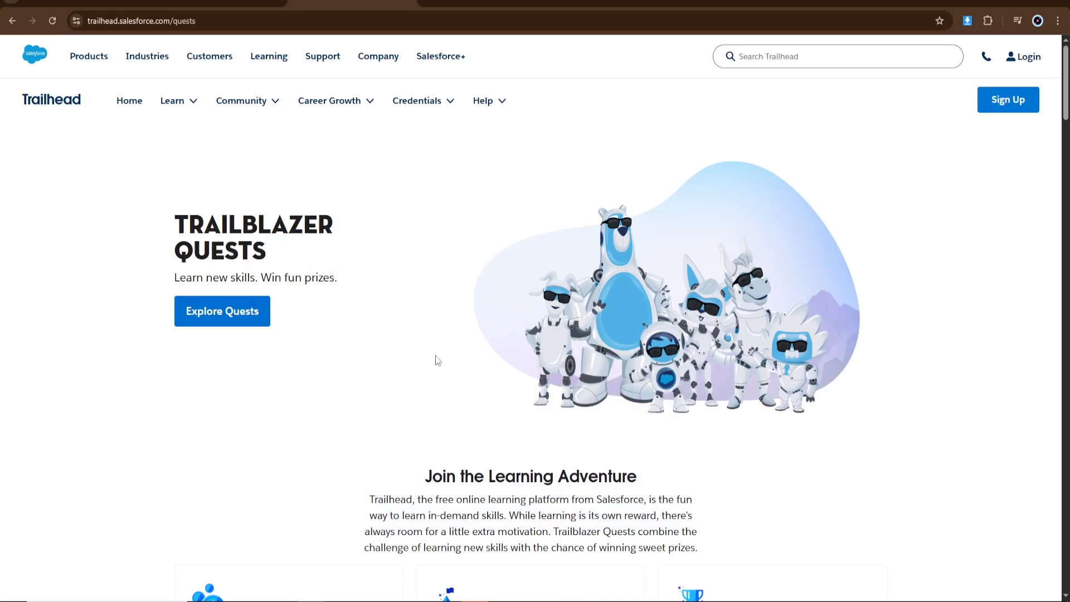
mouse_move(416, 283)
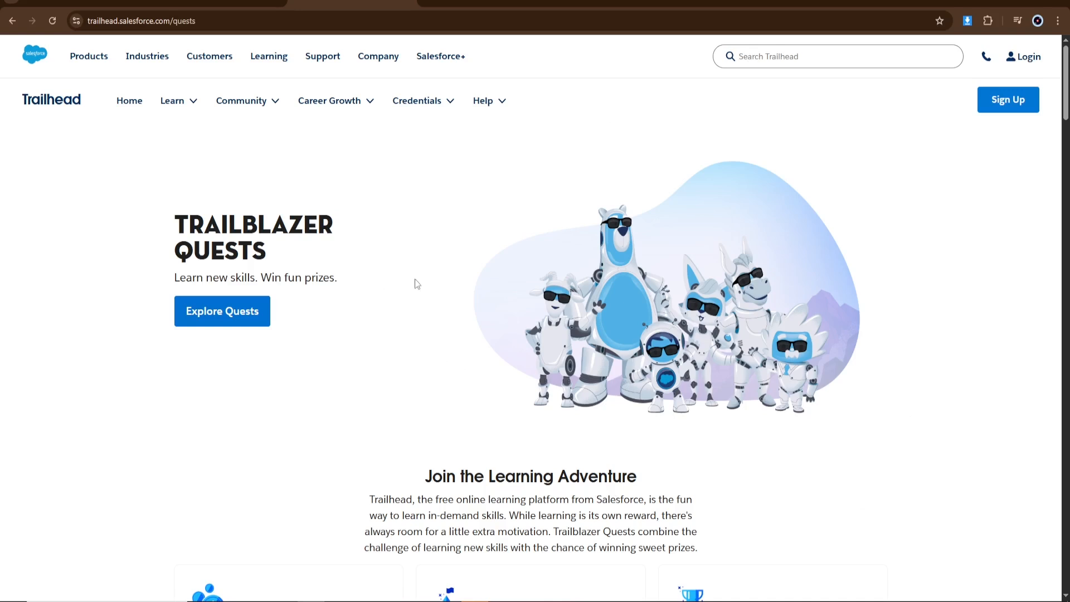
mouse_move(137, 213)
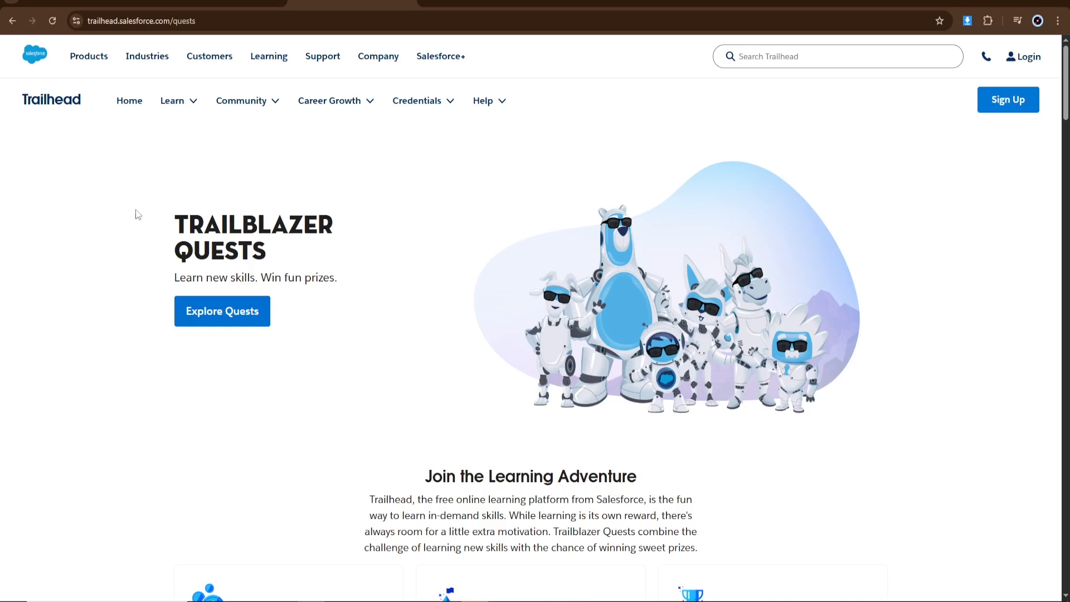
mouse_move(201, 191)
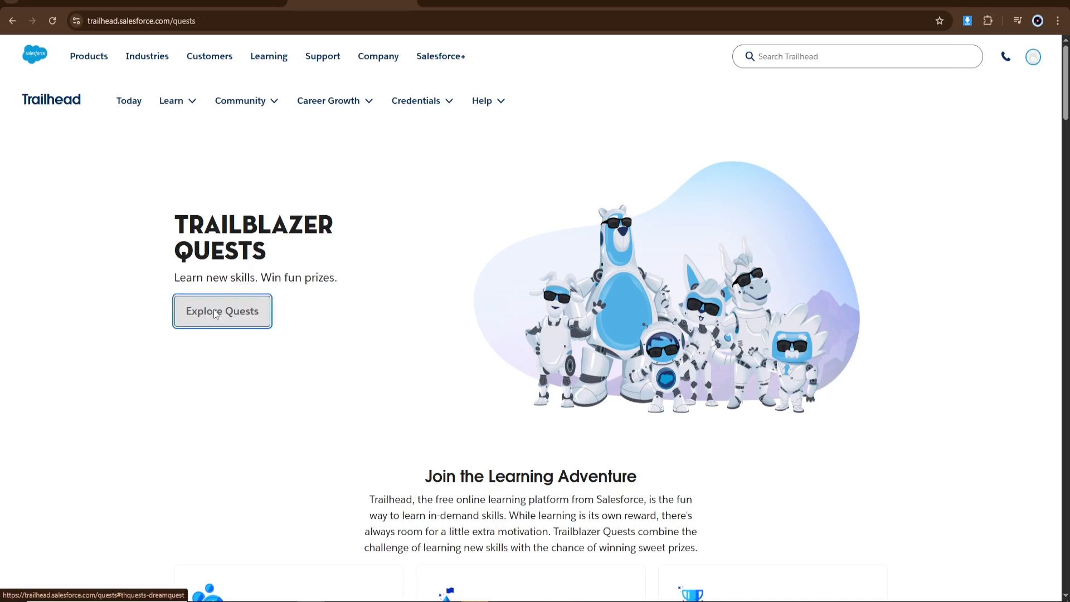
Step: Jump from the Trailblazer Quests introduction down to the available quest listings
click(221, 310)
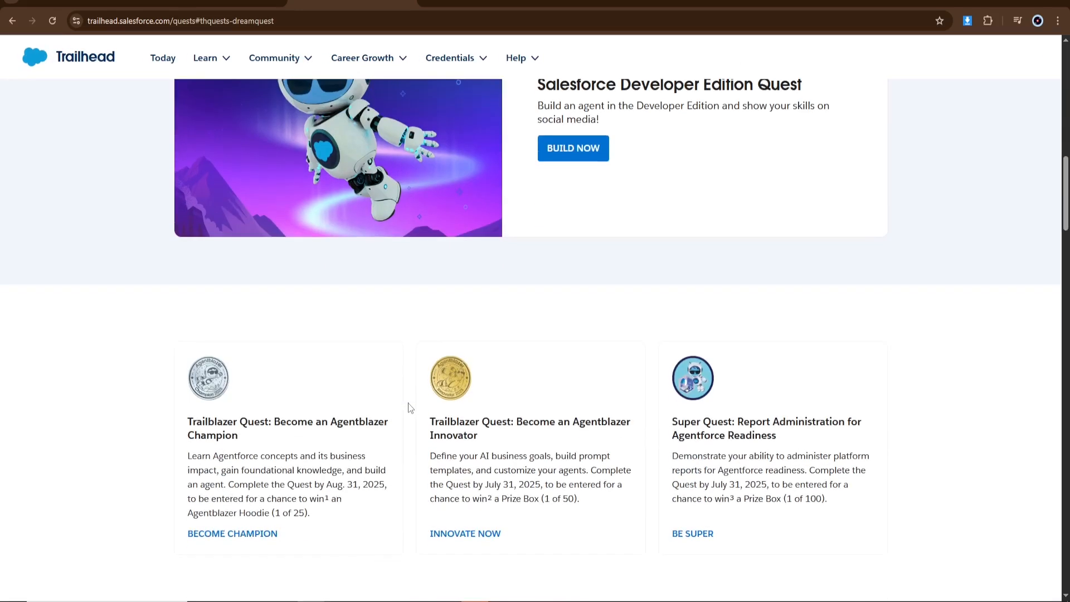
scroll(down, 3)
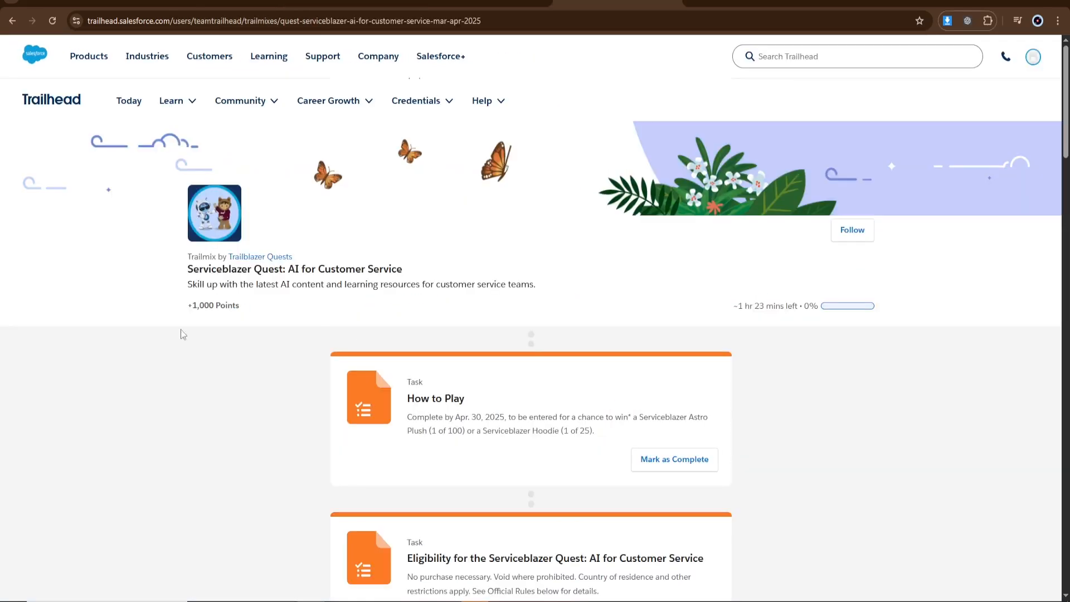
mouse_move(294, 322)
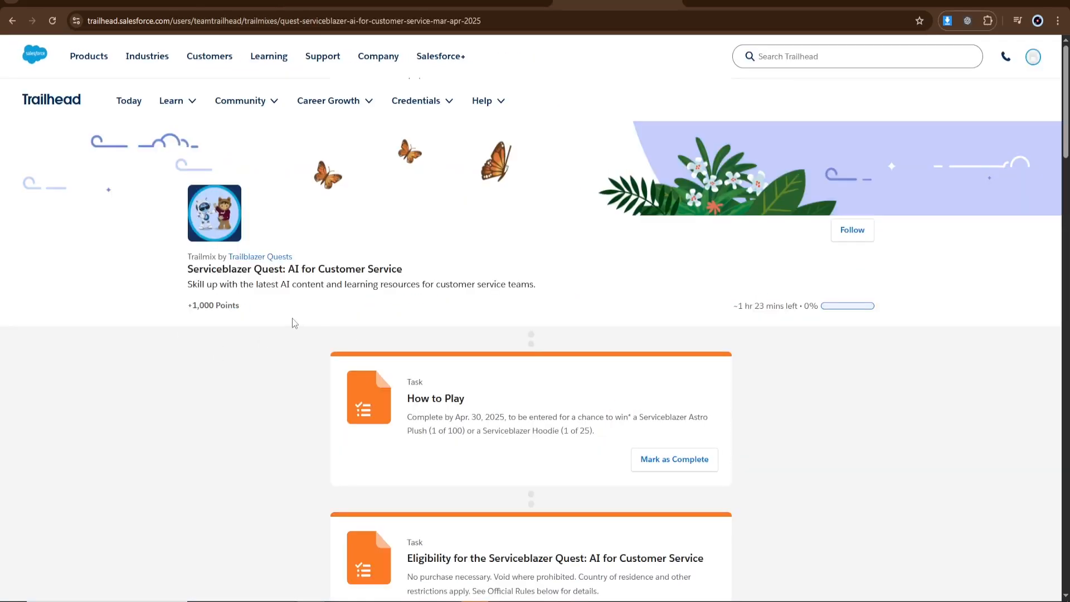
mouse_move(253, 306)
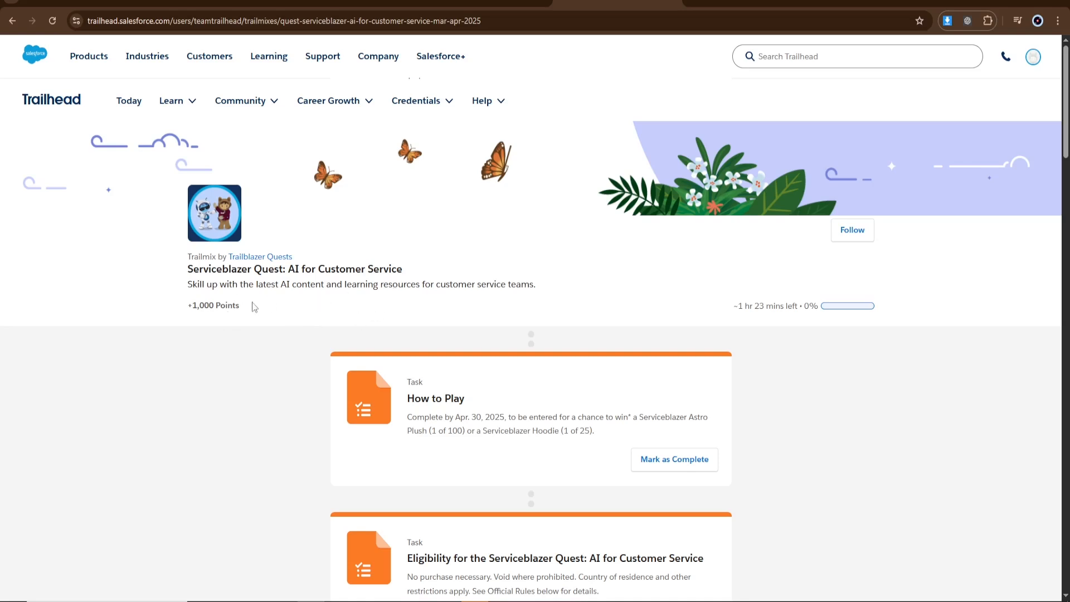
mouse_move(422, 325)
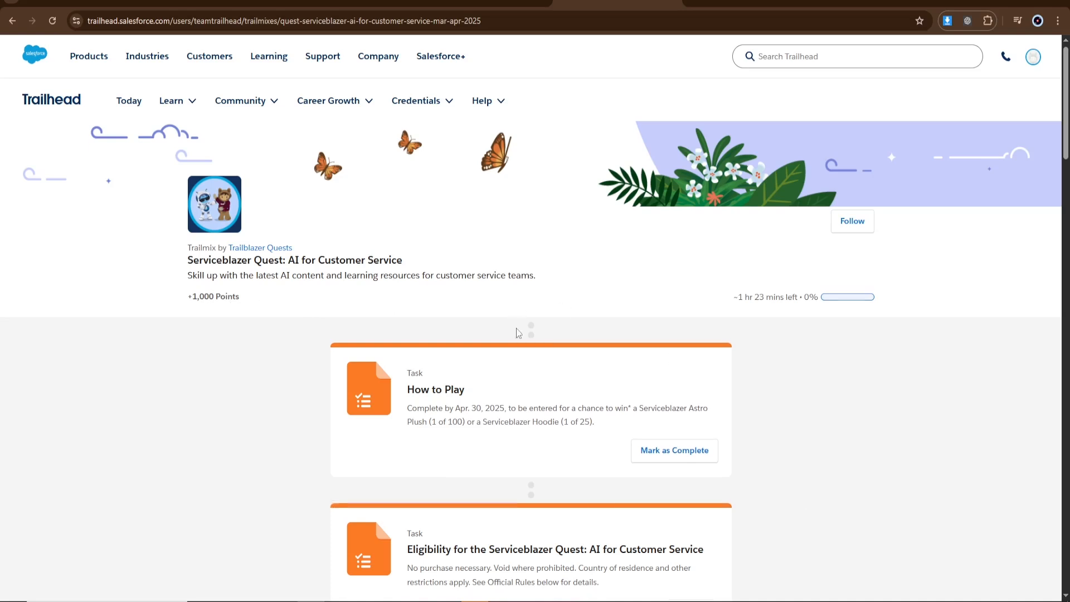
Step: Scroll back to the listings and open the Get Started as an Admin Quest trailmix
scroll(down, 3)
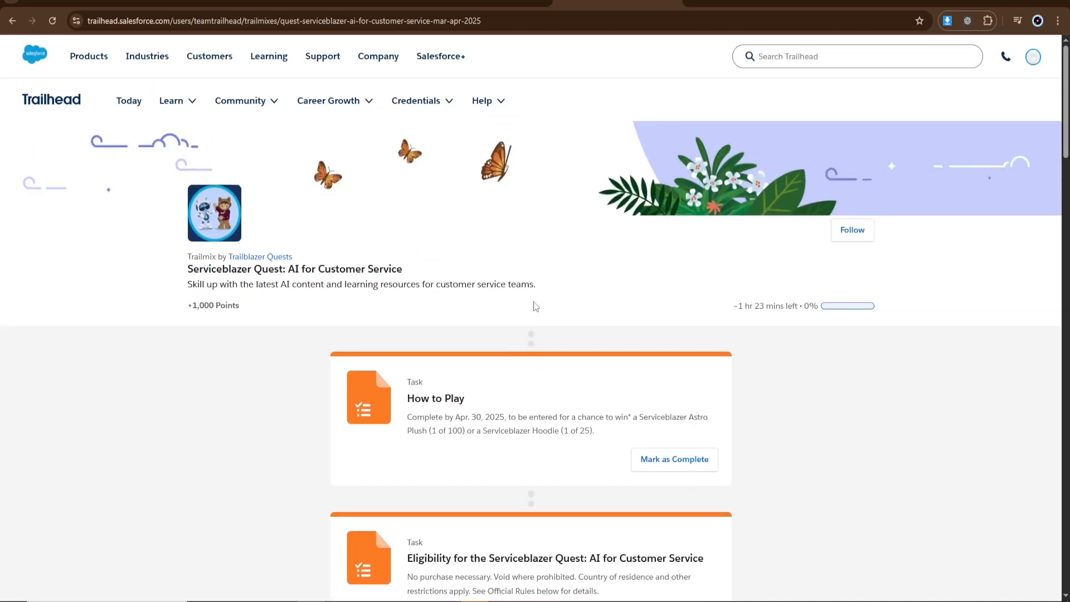
mouse_move(455, 192)
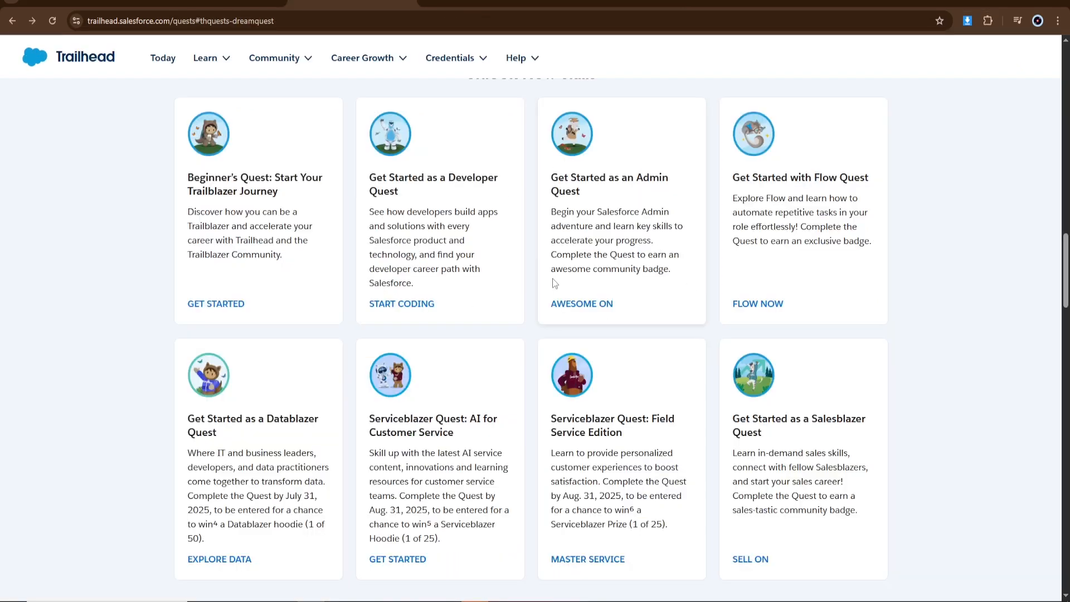
click(581, 303)
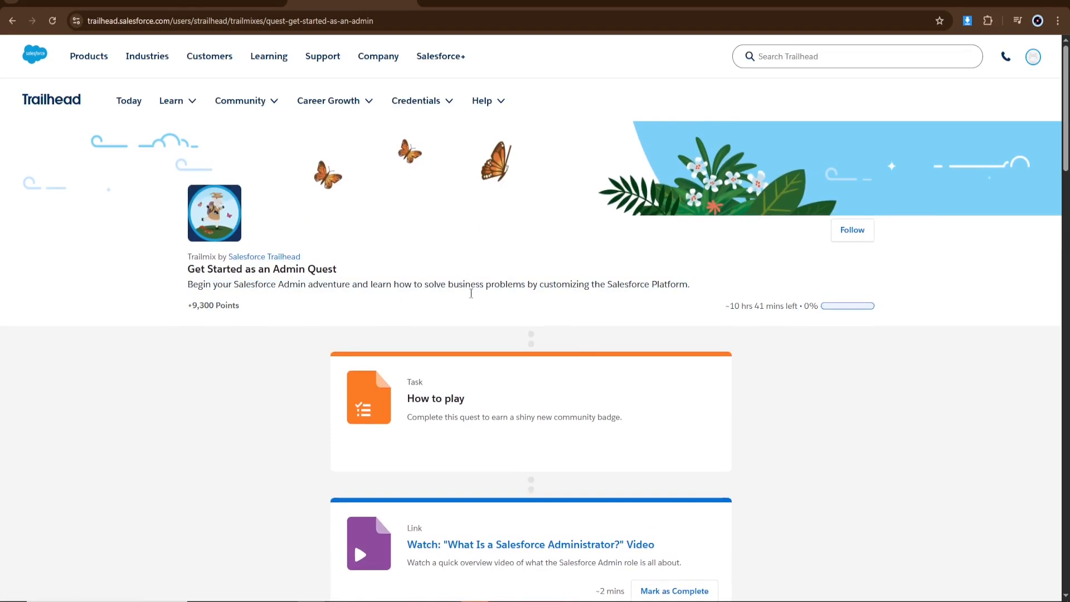
mouse_move(566, 379)
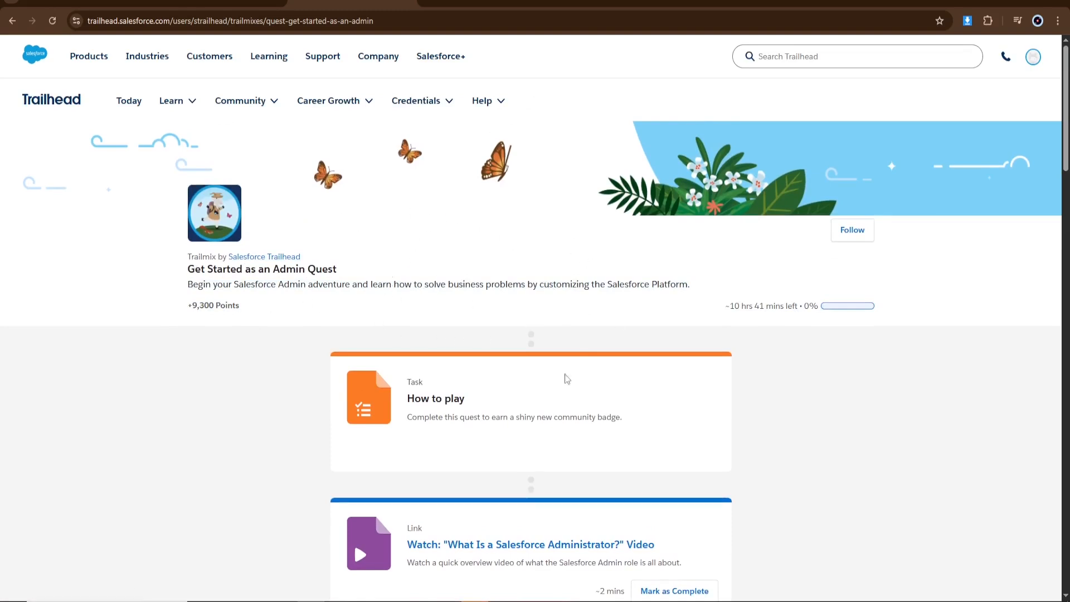
mouse_move(371, 331)
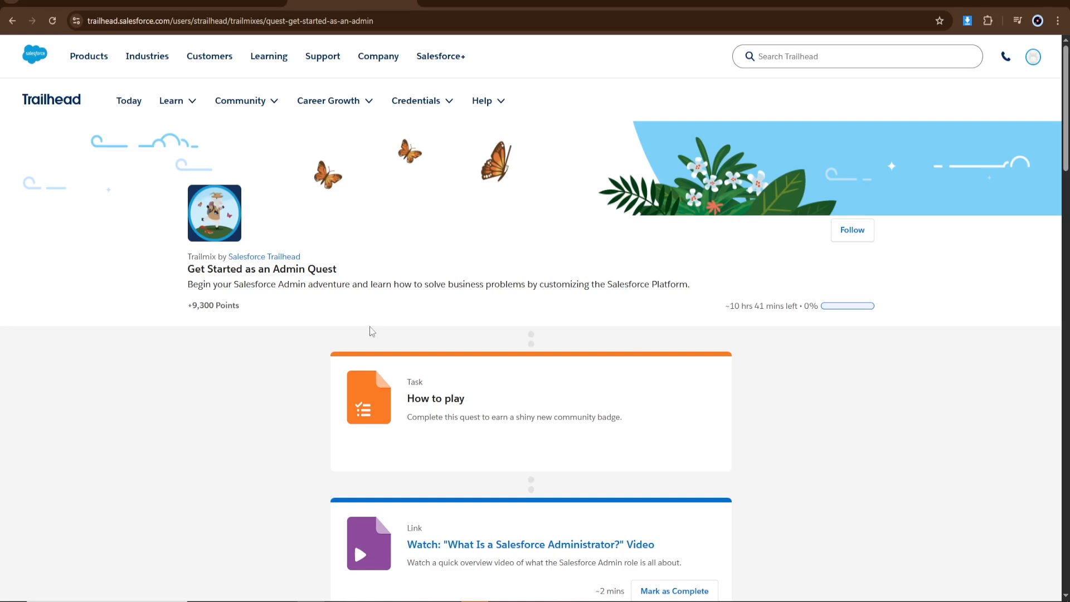
mouse_move(462, 312)
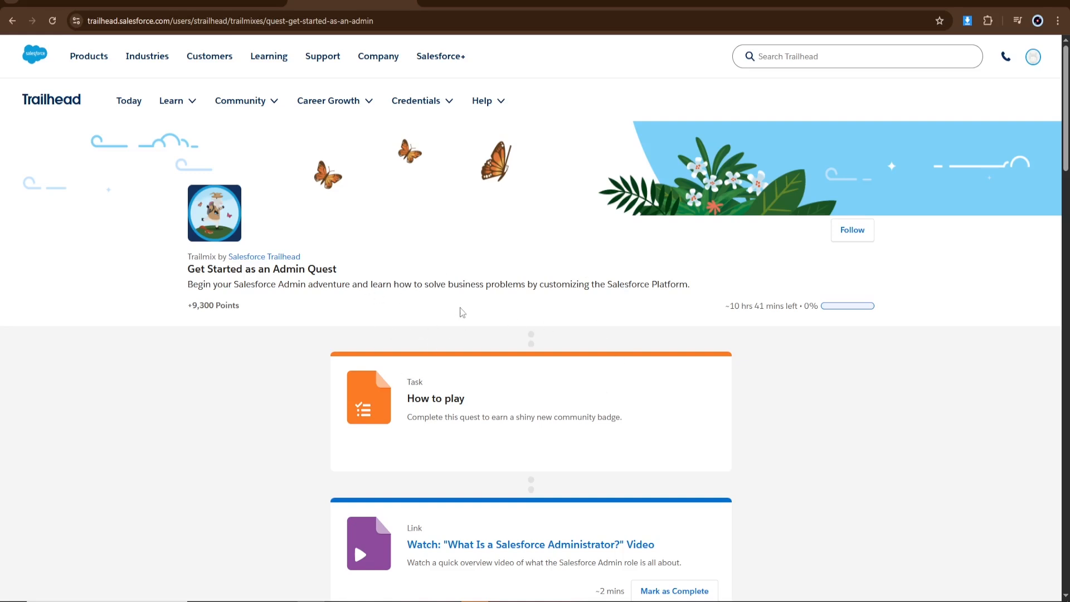
mouse_move(766, 411)
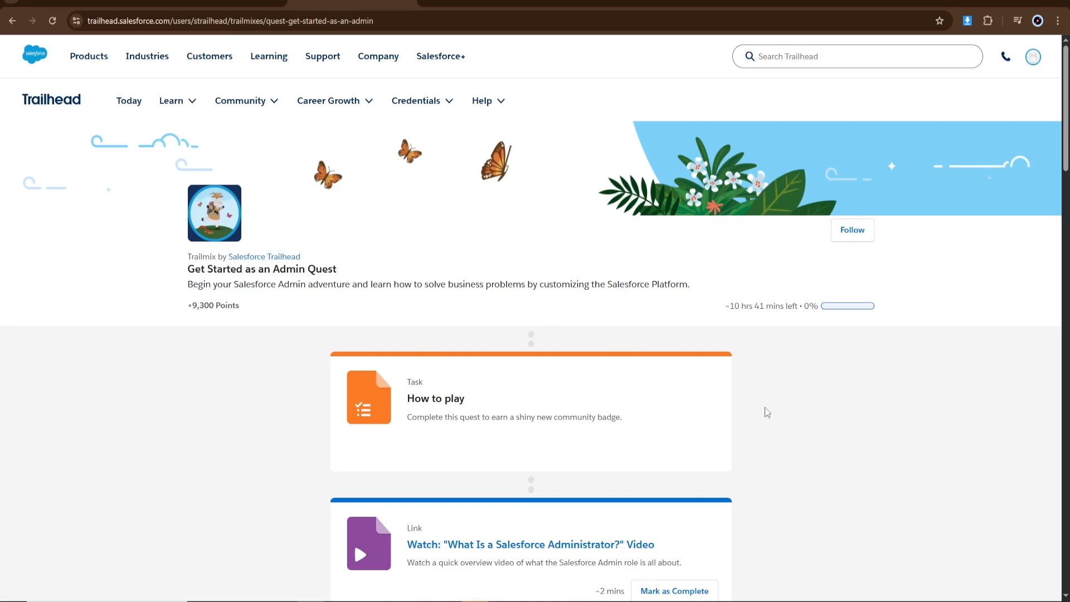
mouse_move(675, 427)
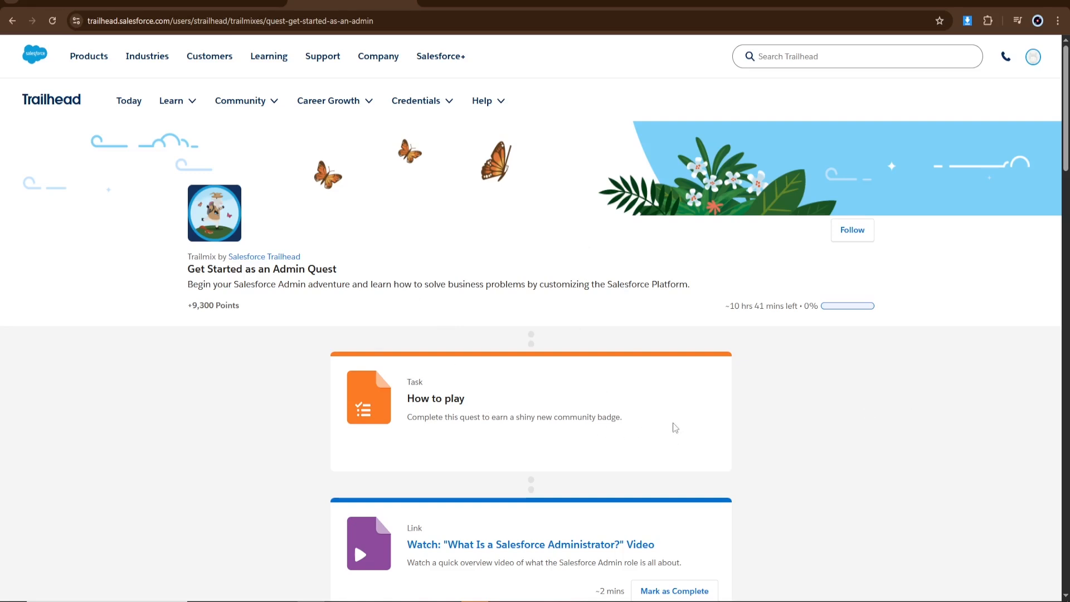
mouse_move(619, 273)
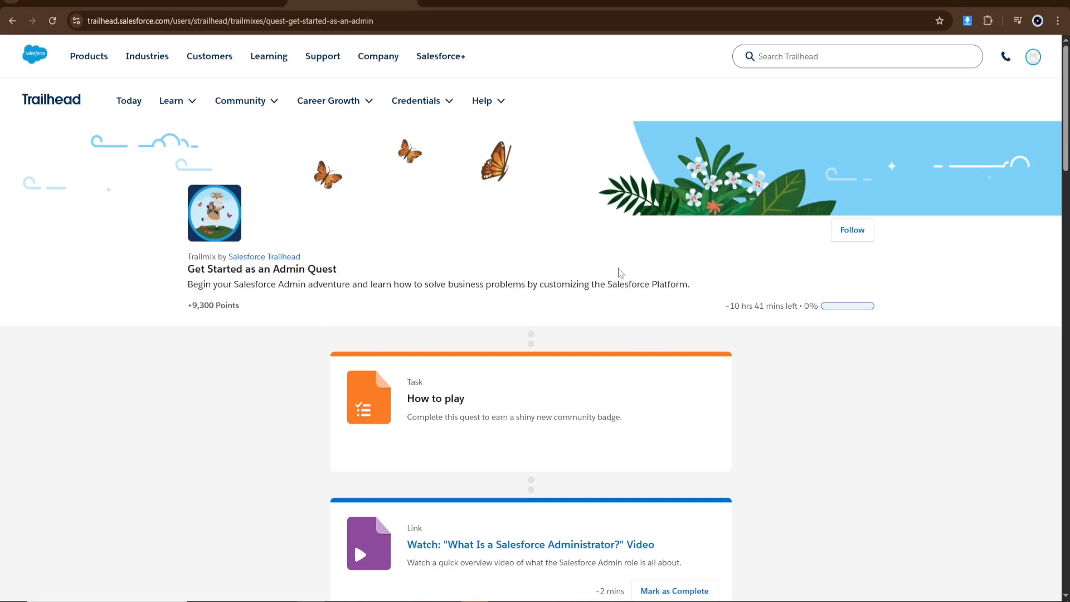
mouse_move(460, 299)
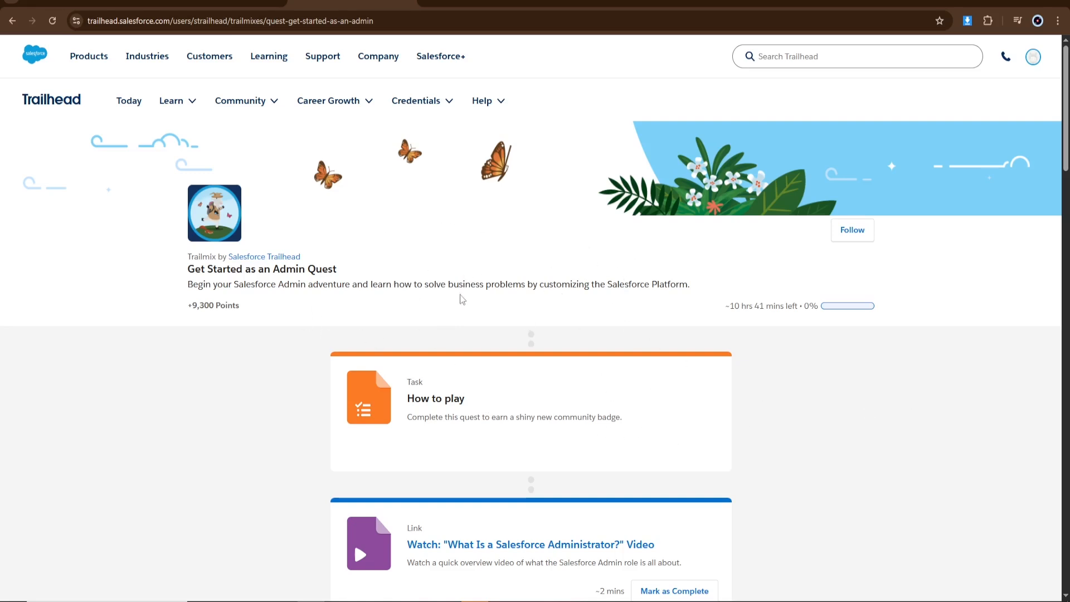
mouse_move(417, 248)
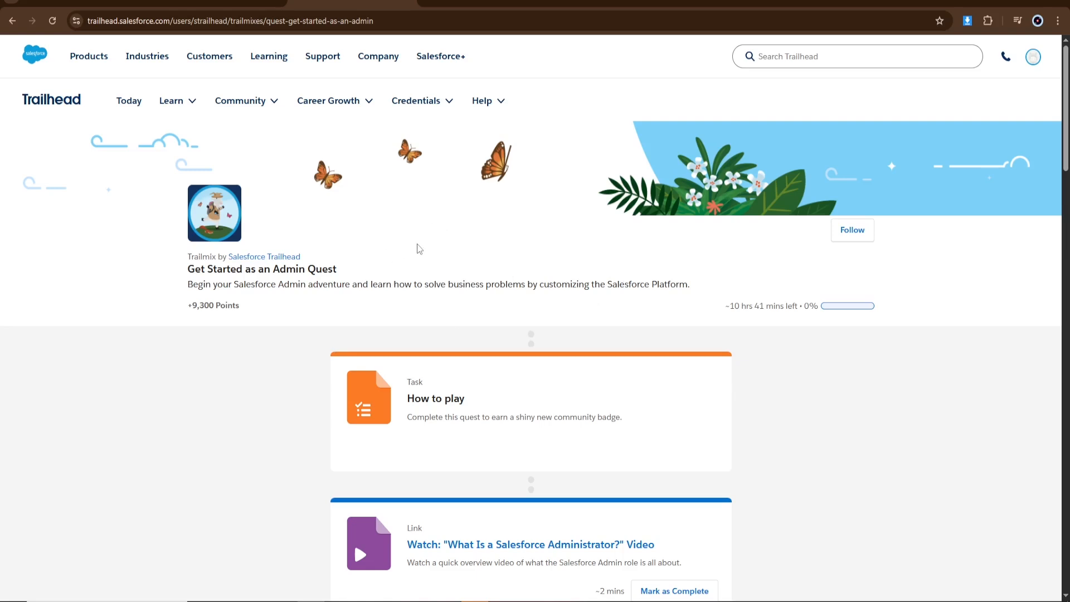
mouse_move(428, 258)
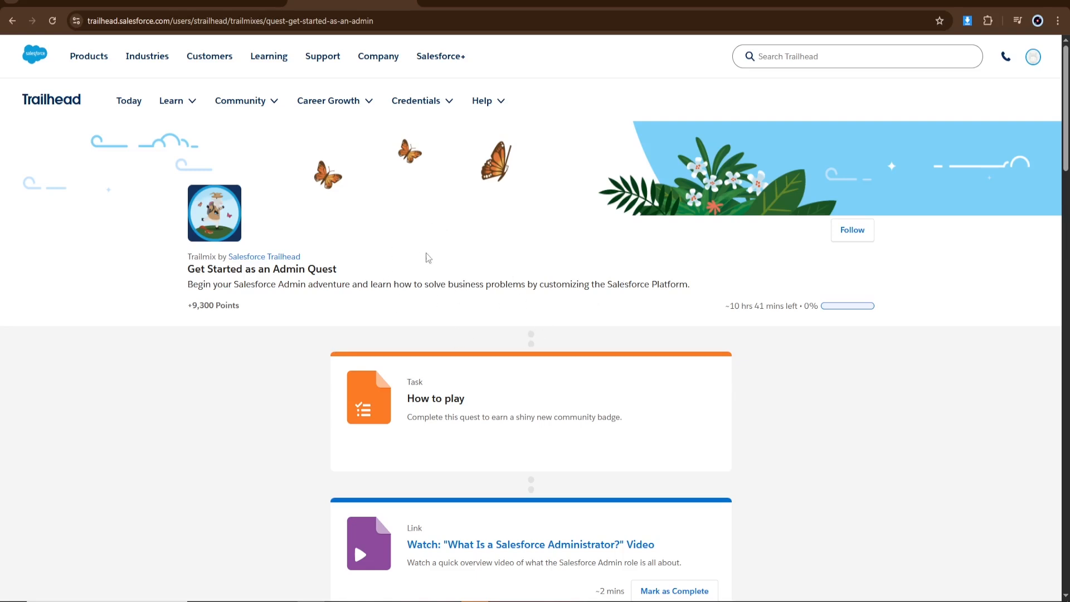
mouse_move(341, 255)
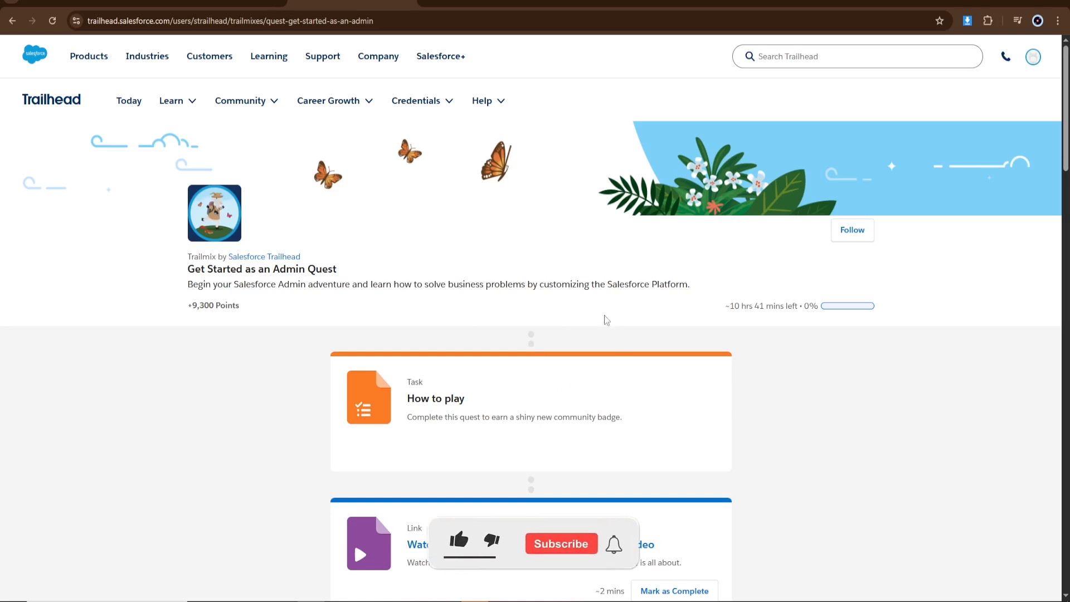
click(458, 541)
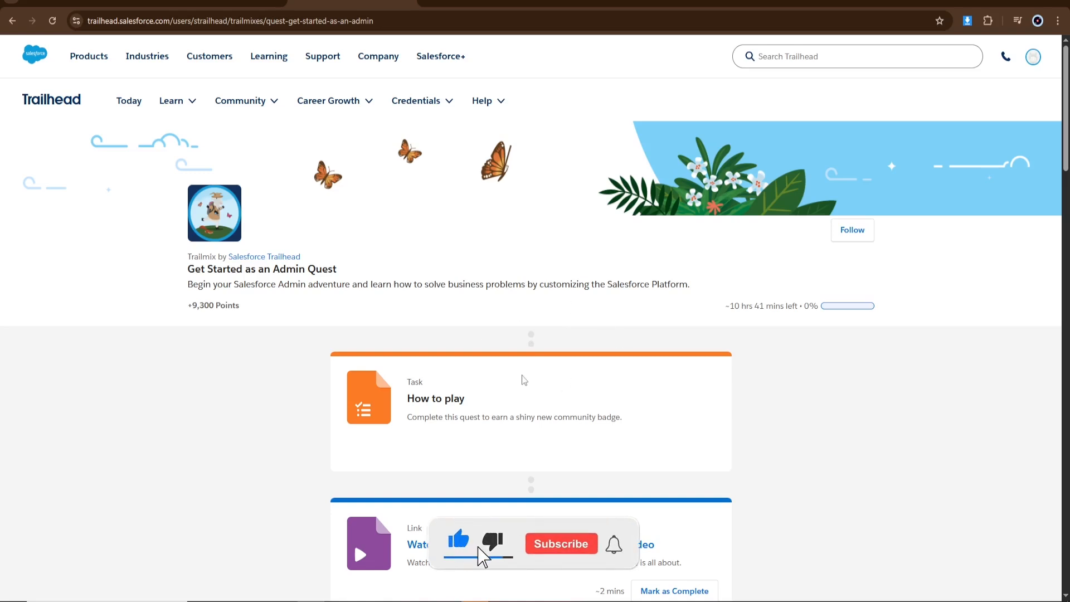
click(560, 543)
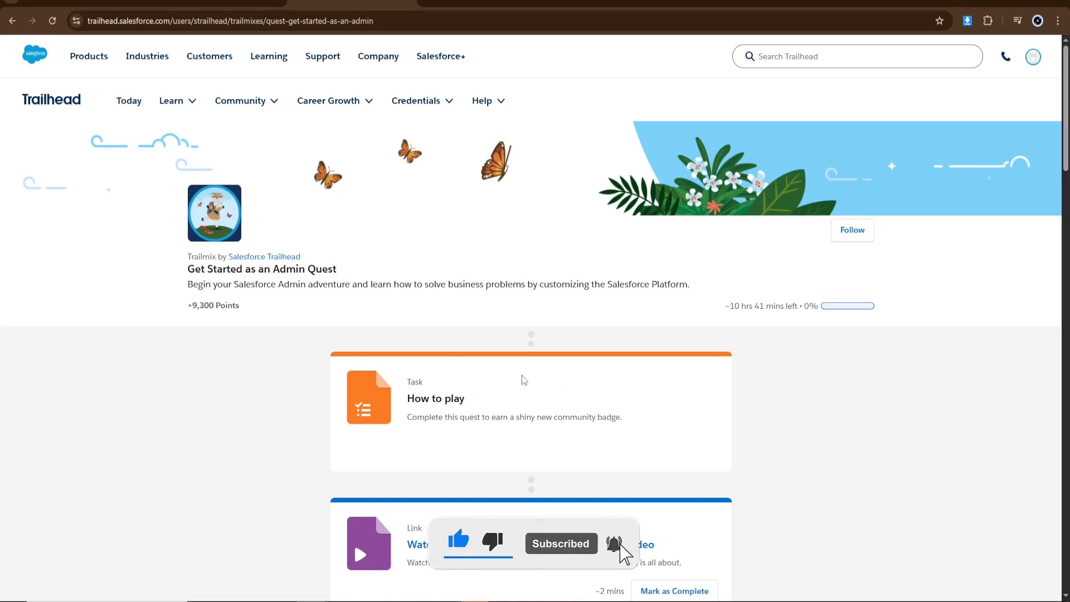